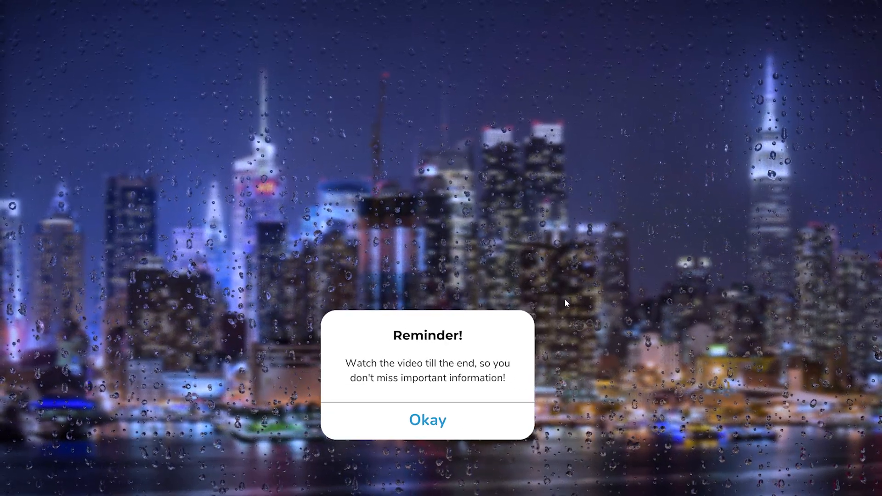
Dismiss the watch-till-the-end reminder to show the plain desktop.
click(427, 420)
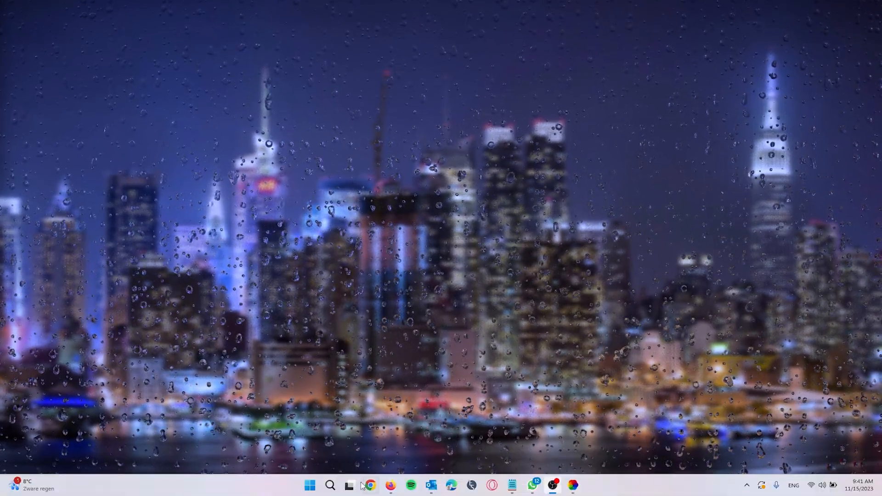
Search the taskbar for 'windows' to reach the Windows Update settings page.
click(330, 485)
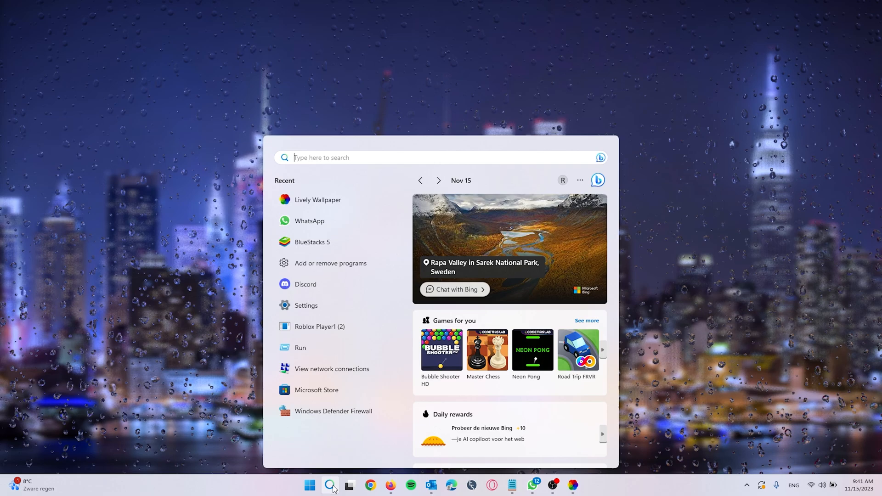
text(winod)
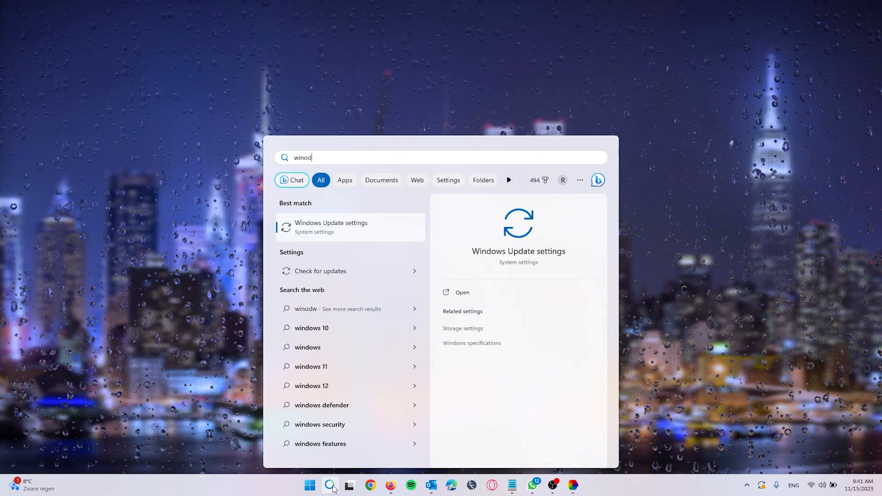
text(windows)
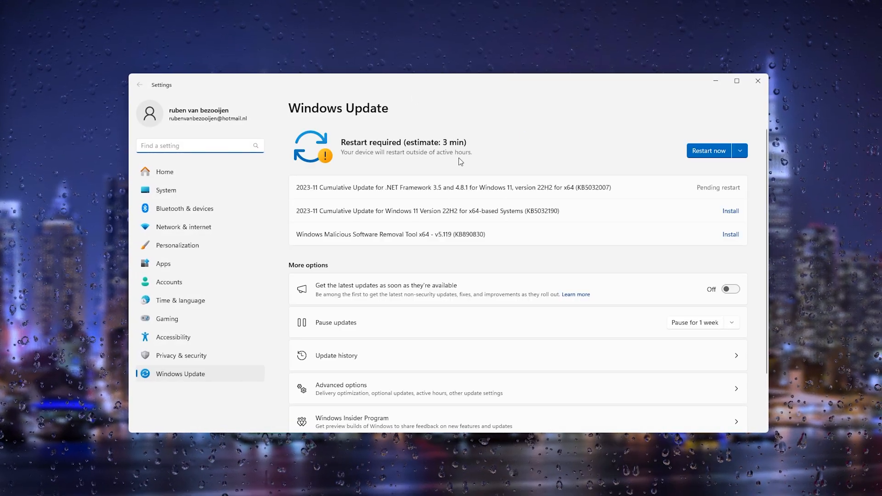
mouse_move(524, 171)
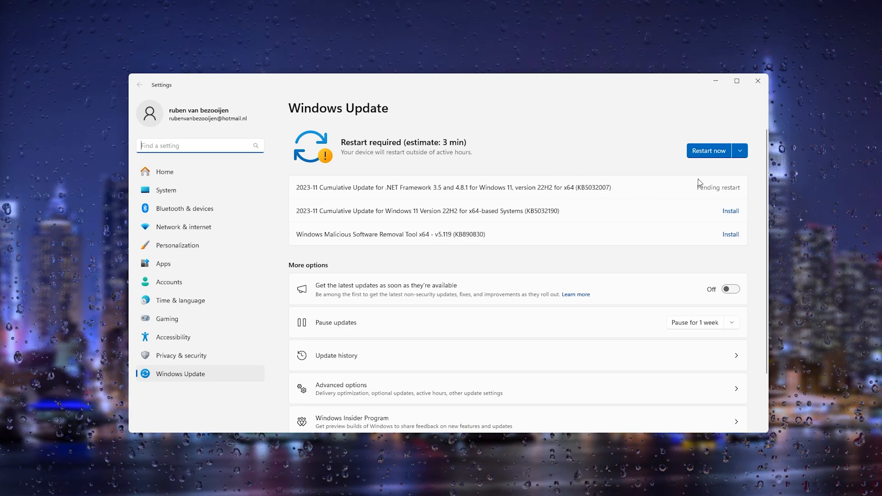
mouse_move(435, 233)
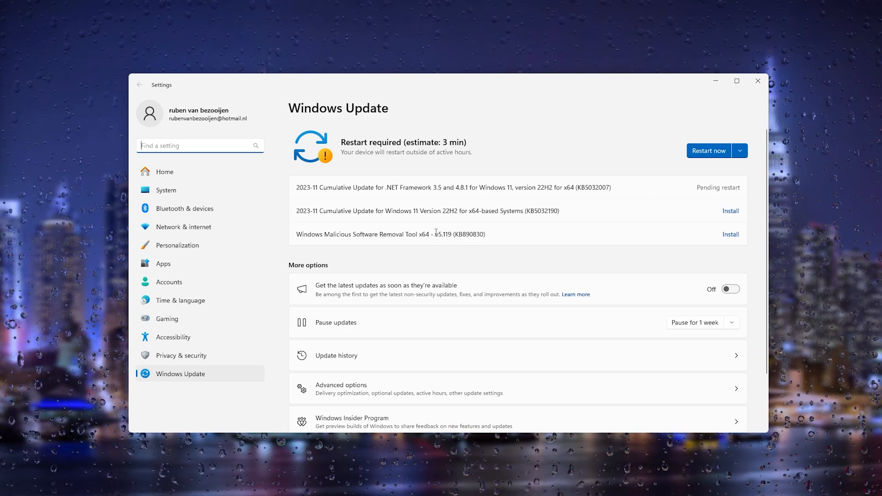
mouse_move(427, 83)
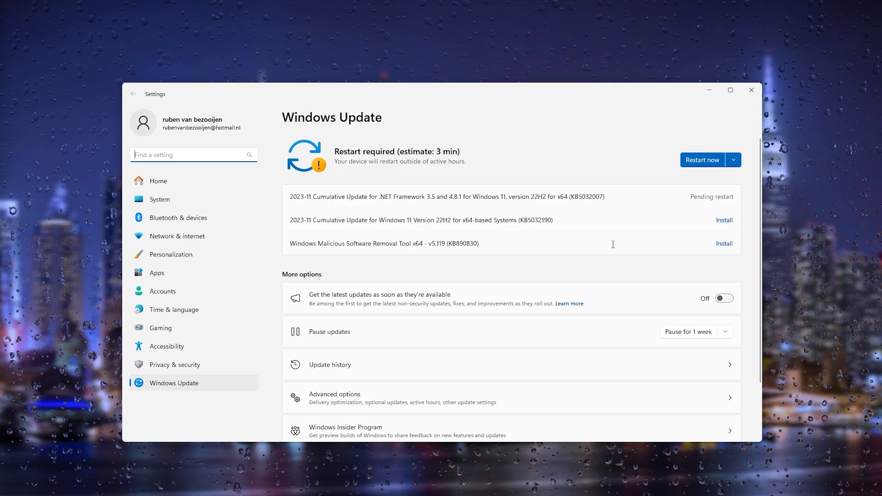
mouse_move(544, 222)
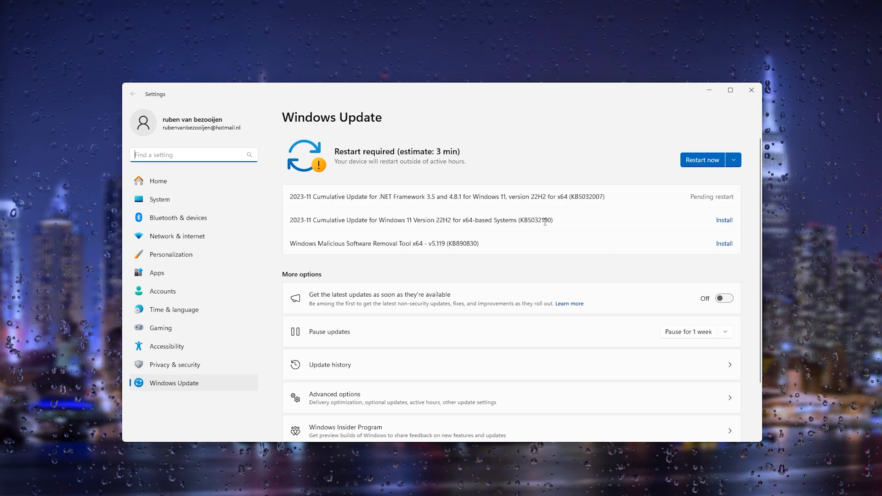
mouse_move(750, 90)
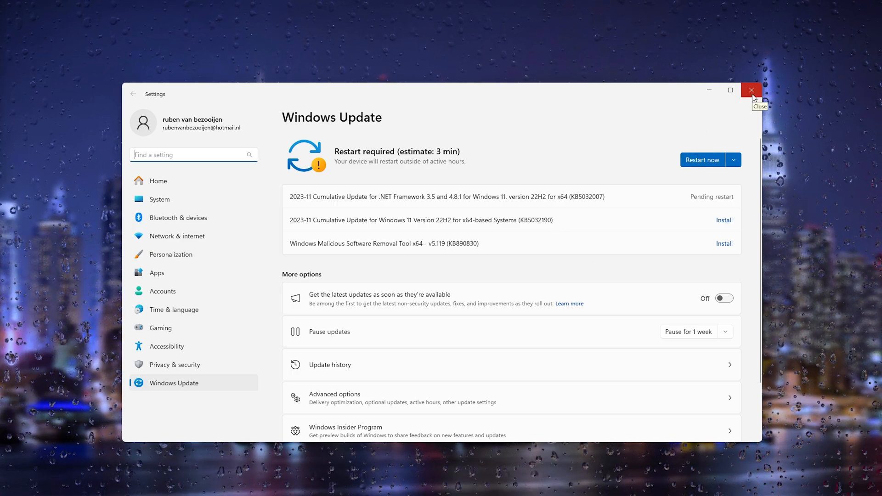
Leave Windows Update and reach Installed apps via a search for 'uni' (Add or remove programs).
click(750, 90)
text(und)
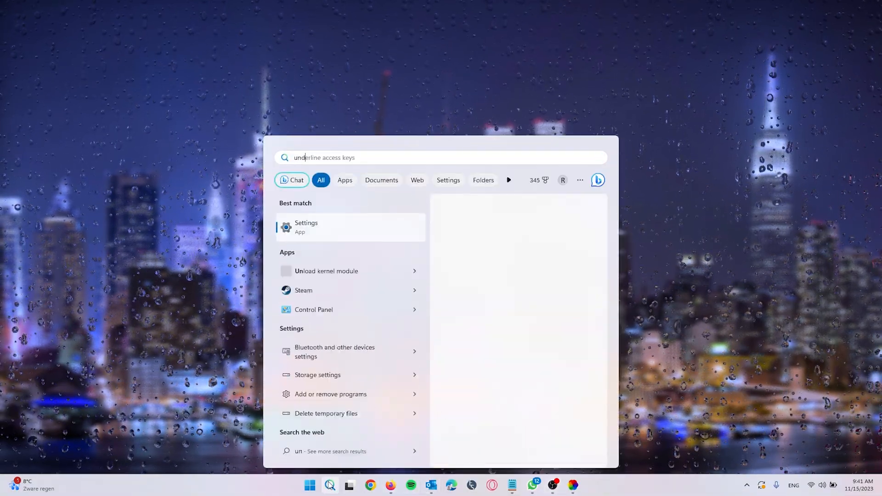
text(uni)
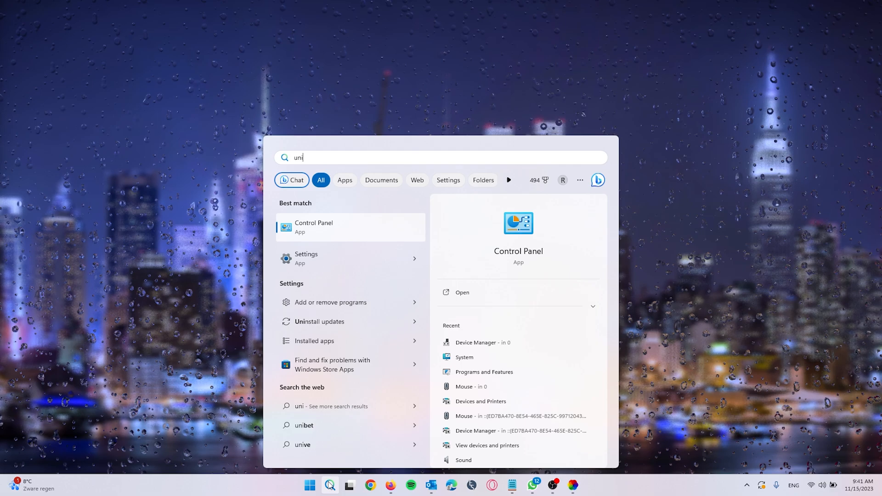
mouse_move(333, 305)
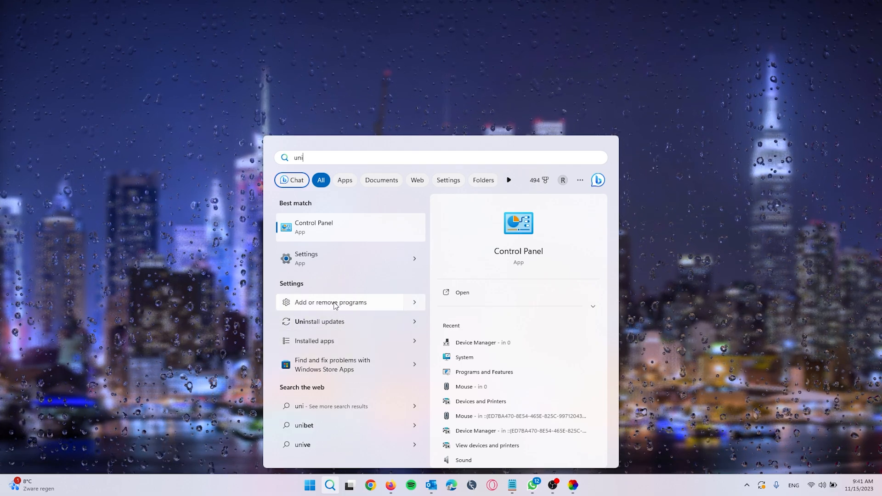
click(331, 302)
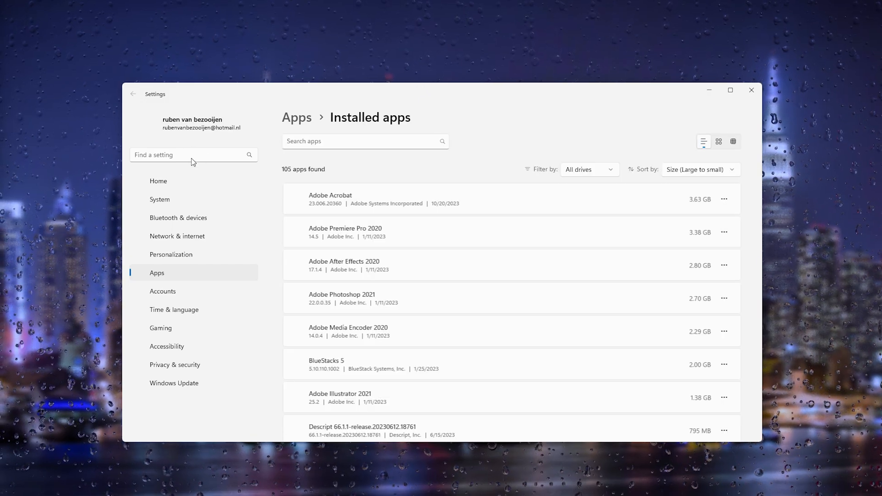
Filter Installed apps to 'roblox' and bring up Roblox Player's uninstall options.
text(r)
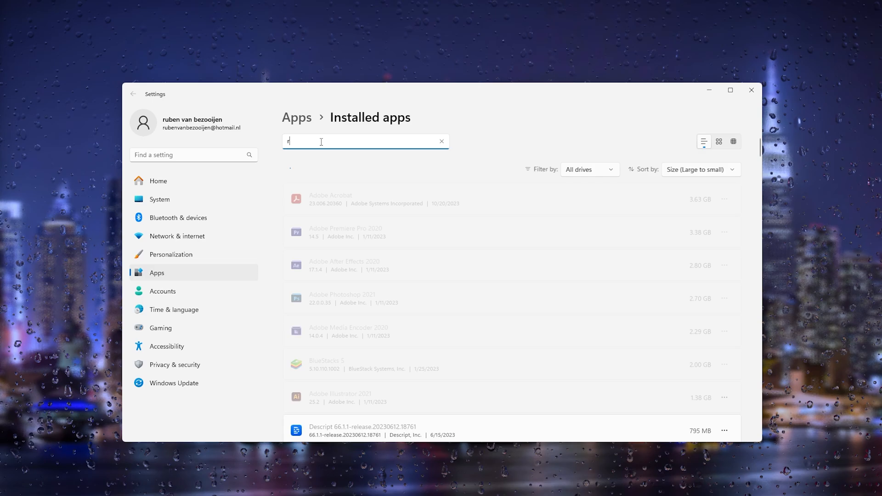
text(oblox)
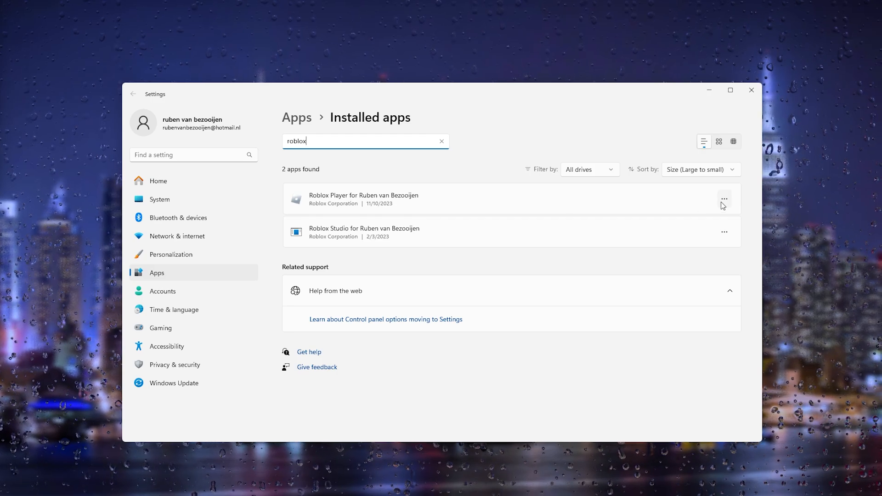
mouse_move(683, 219)
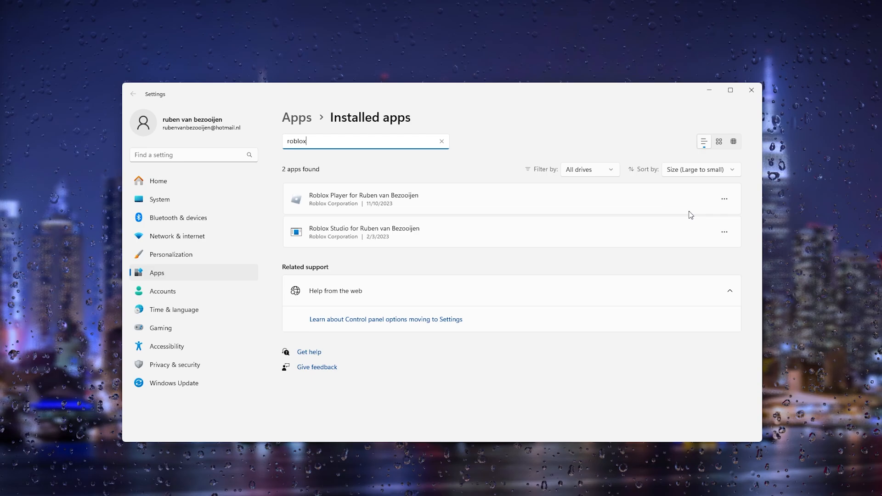
click(725, 199)
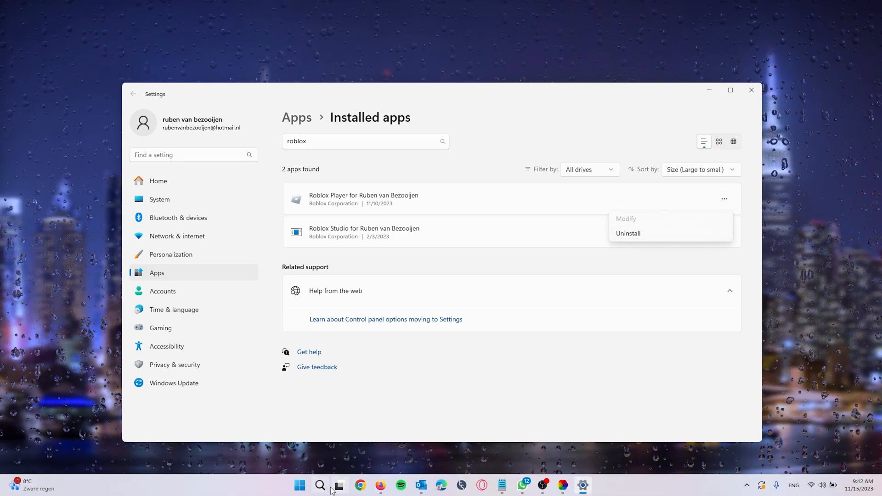
Search Google for 'roblox' in Firefox and go to roblox.com.
click(359, 485)
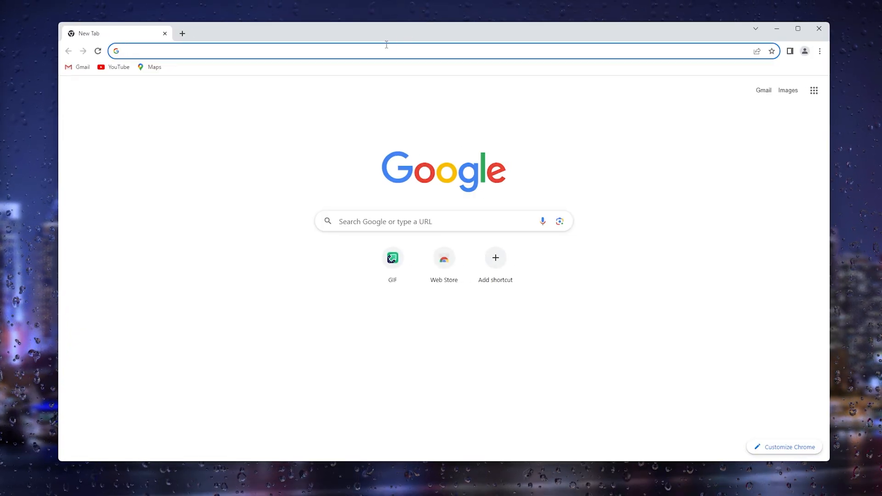
text(roblox)
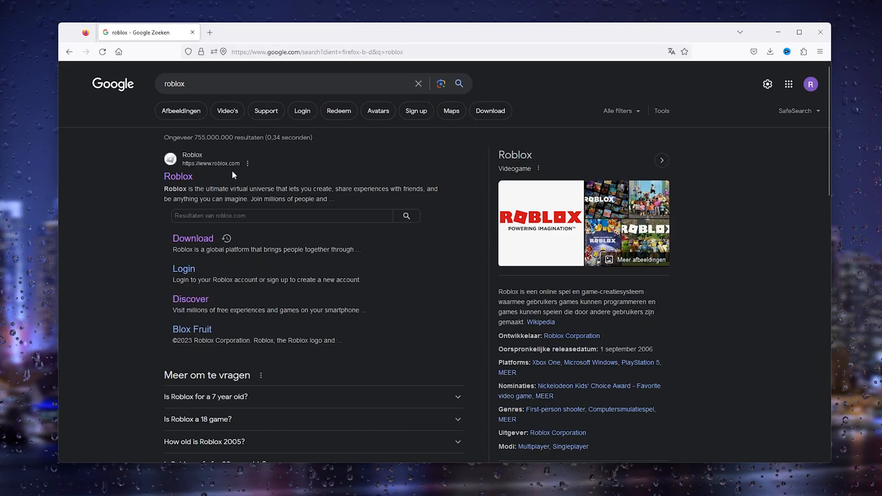
click(177, 176)
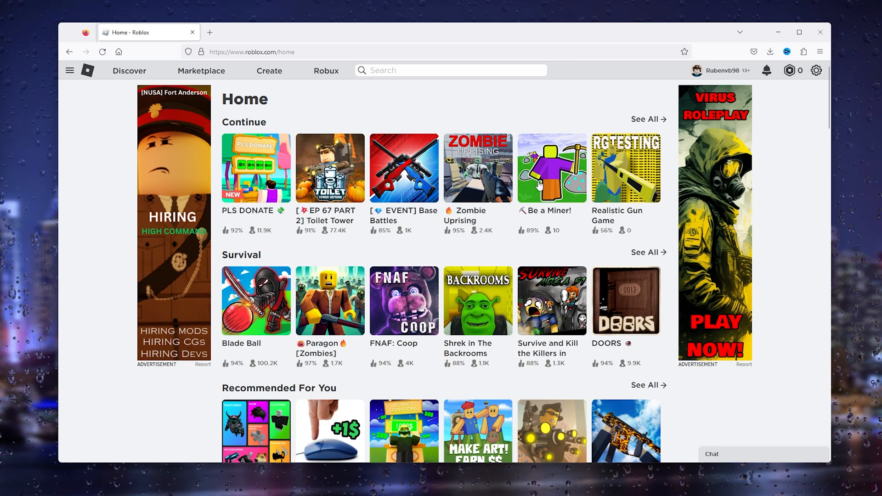
Visit the Base Battles game page on roblox.com and scroll through it.
click(403, 167)
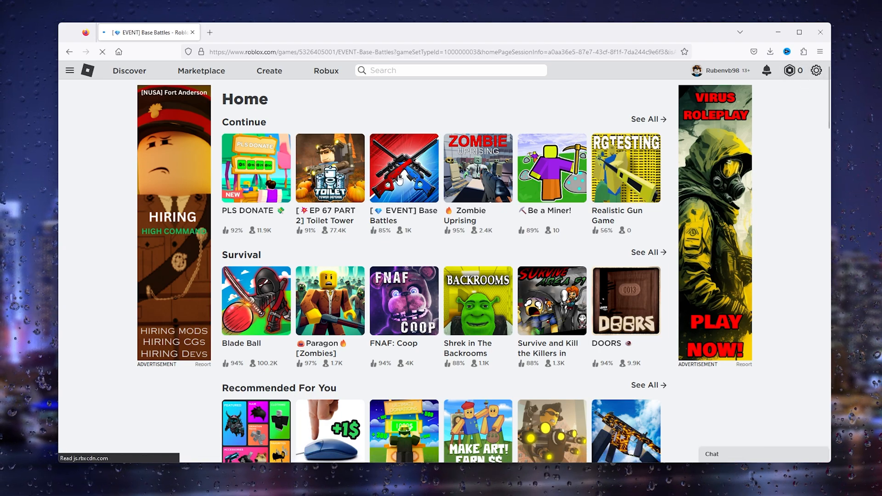
click(404, 167)
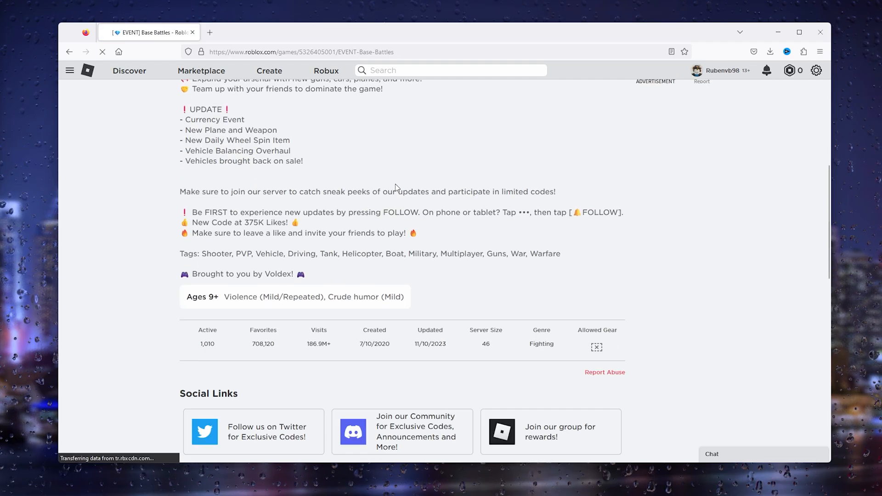
scroll(up, 3)
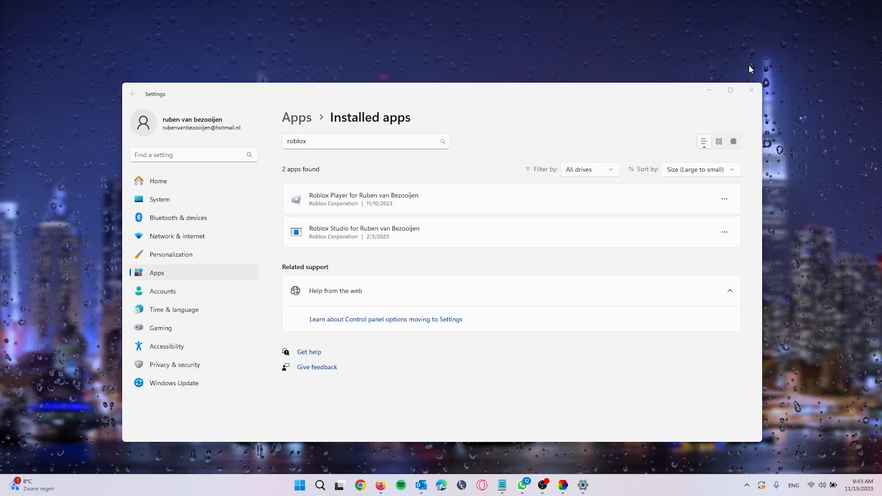
Close Settings and run %AppData% to show the AppData folder in File Explorer.
click(751, 90)
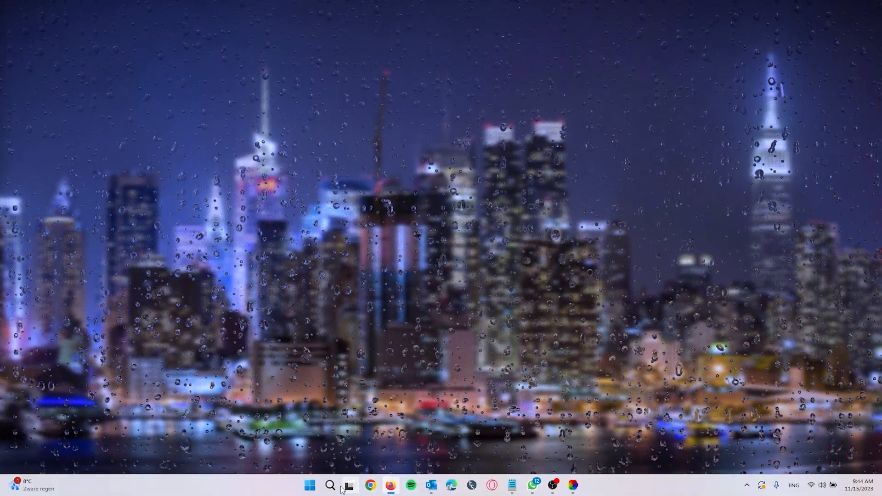
mouse_move(330, 485)
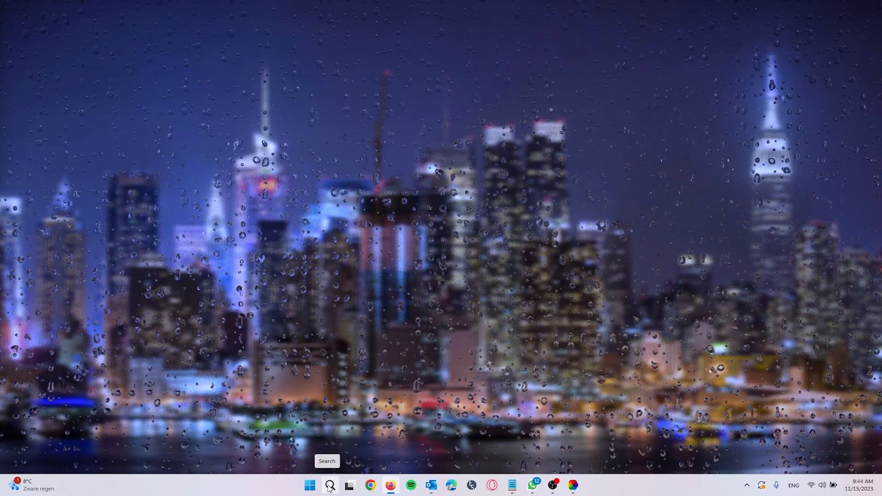
mouse_move(310, 484)
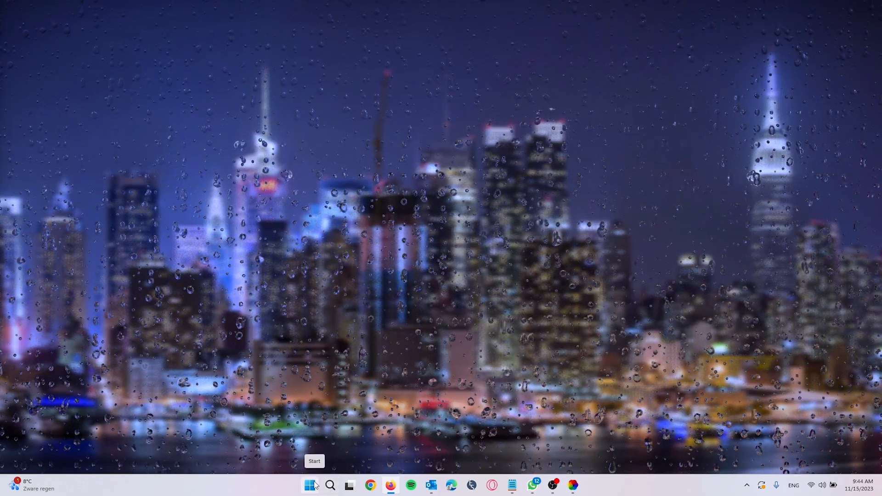
right_click(309, 485)
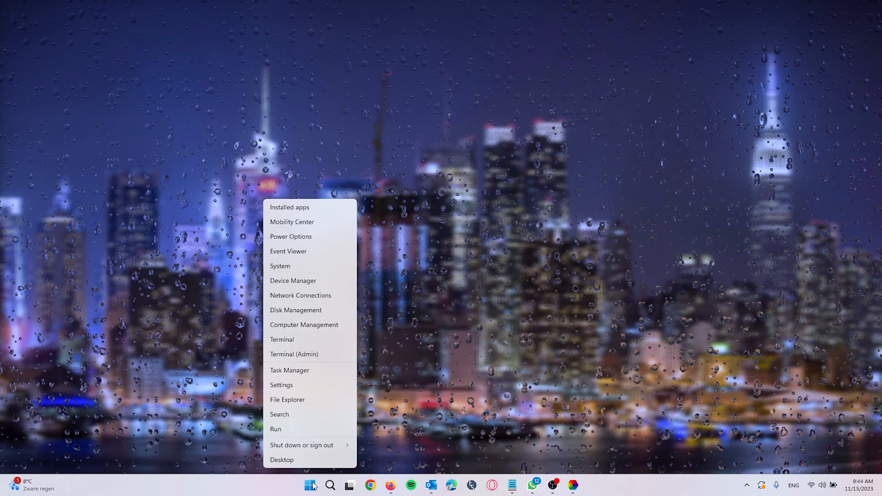
click(275, 429)
text(%AppData%)
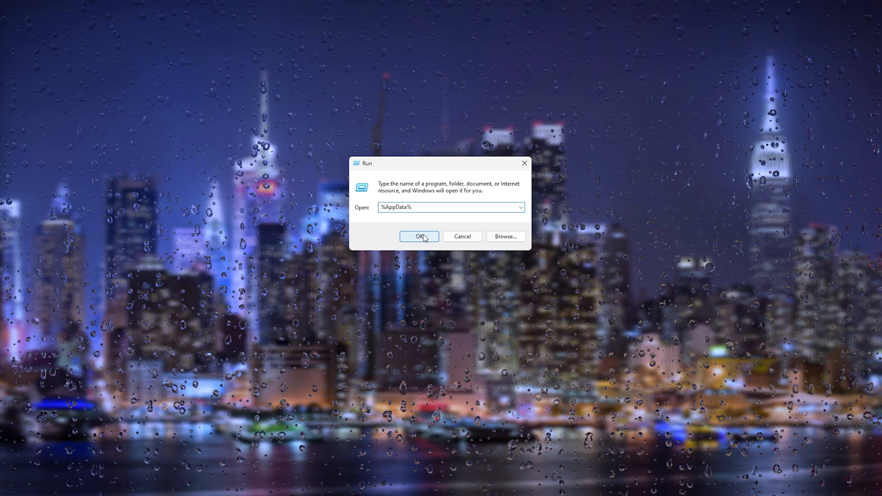
click(419, 237)
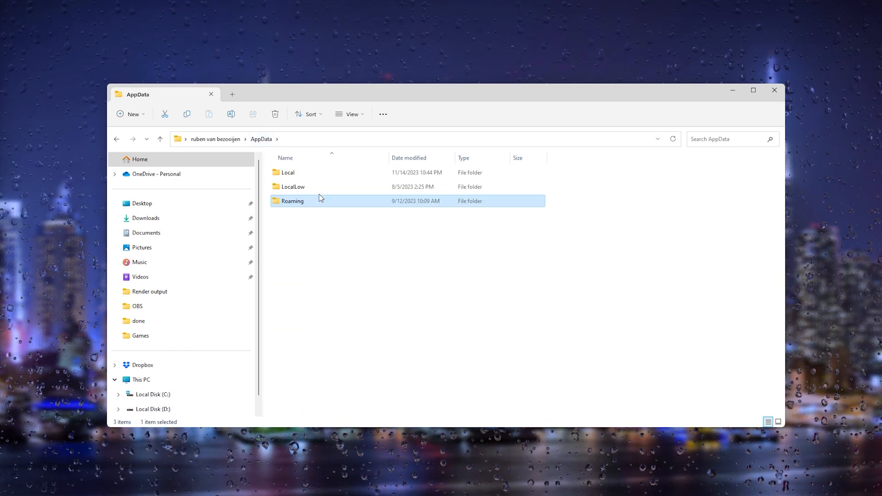
Go into AppData's Local folder and look inside the Roblox folder.
double_click(287, 171)
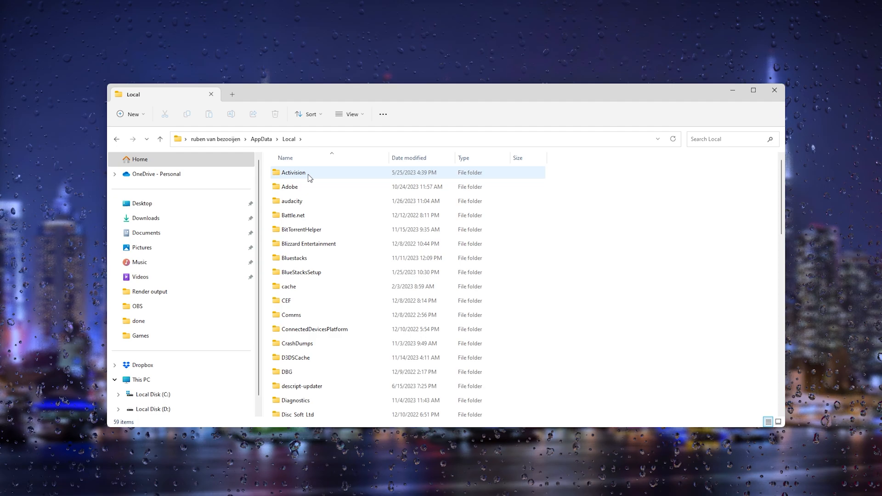
click(292, 172)
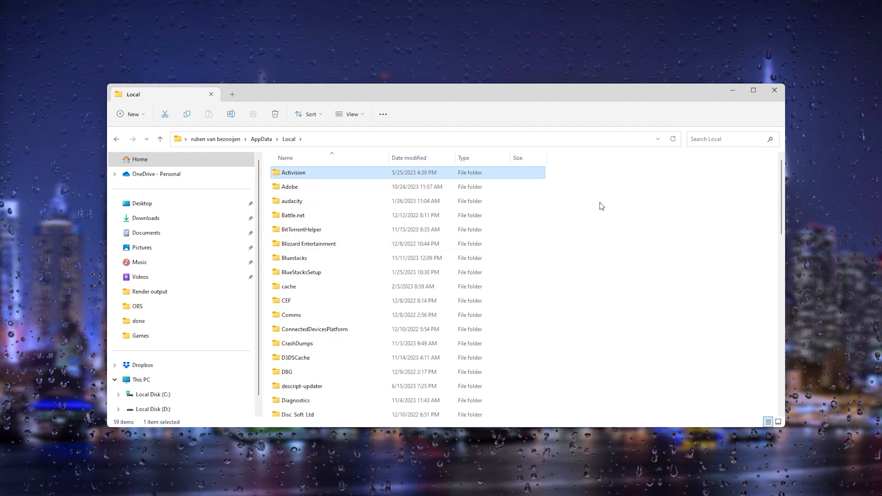
scroll(down, 3)
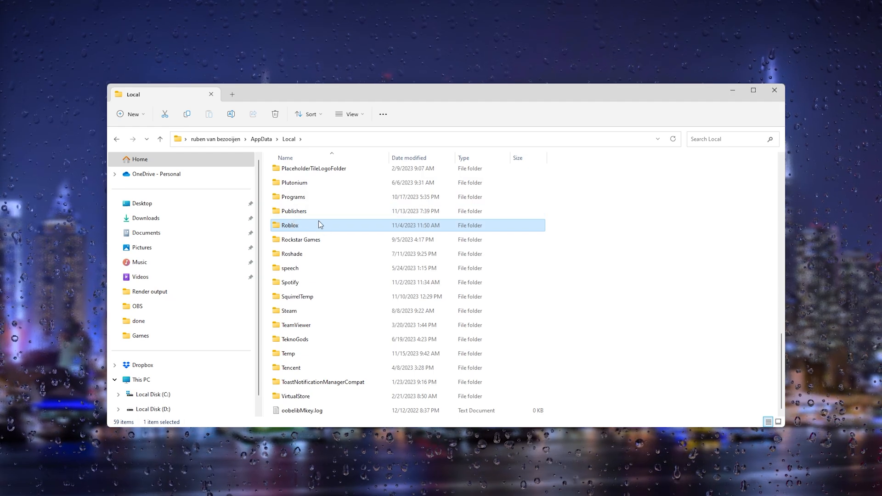
mouse_move(303, 229)
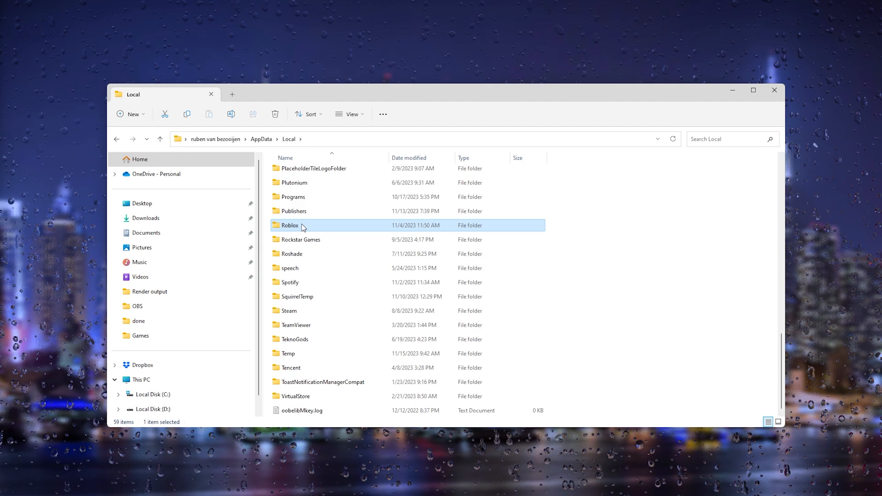
double_click(289, 225)
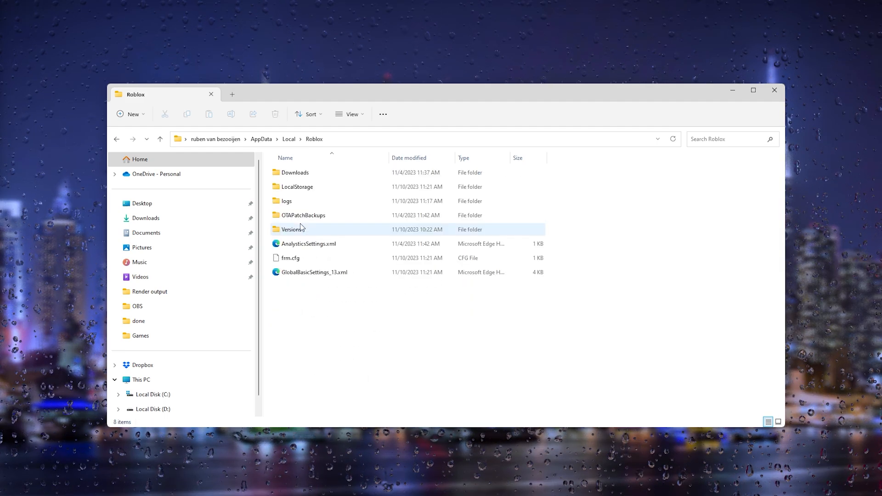
Return to Local and delete the Roblox temp folder.
key(ctrl+a)
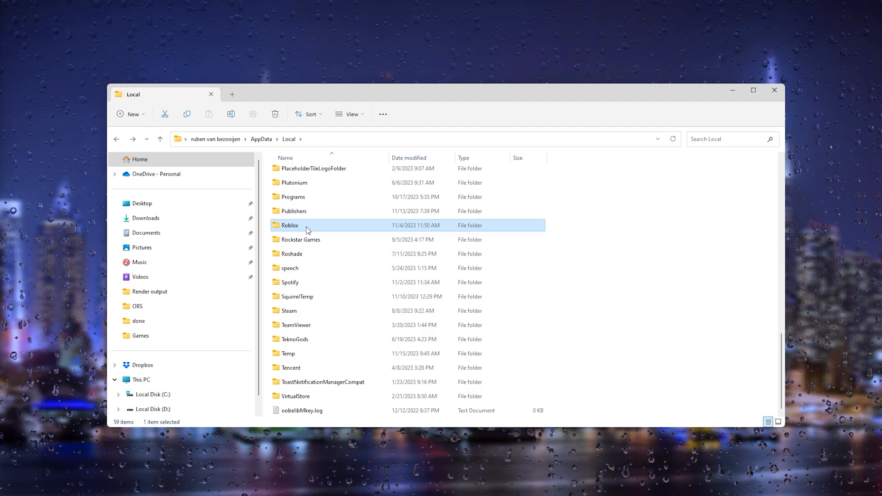
right_click(289, 226)
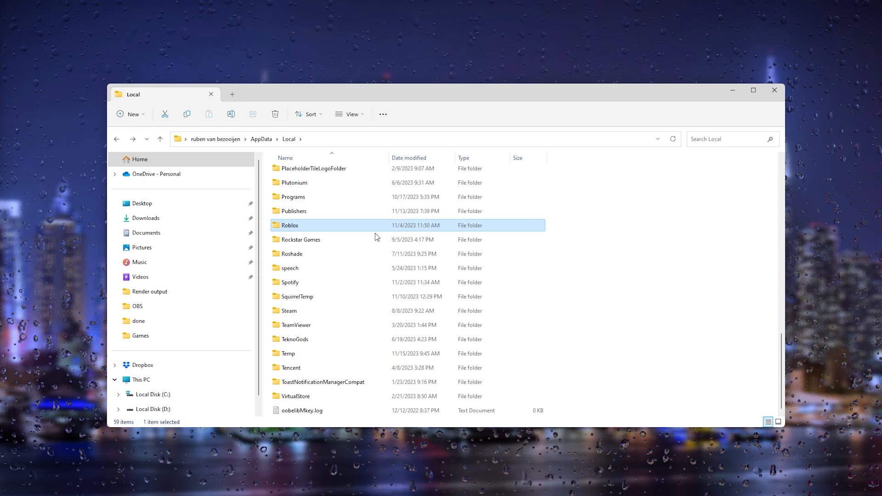
key(Delete)
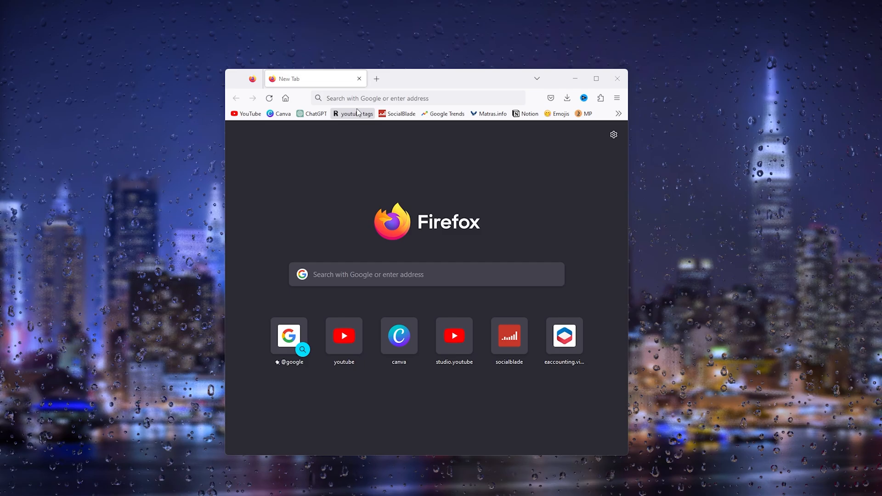
Search Google for 'server status roblox' and load the Roblox Server Status page.
click(417, 98)
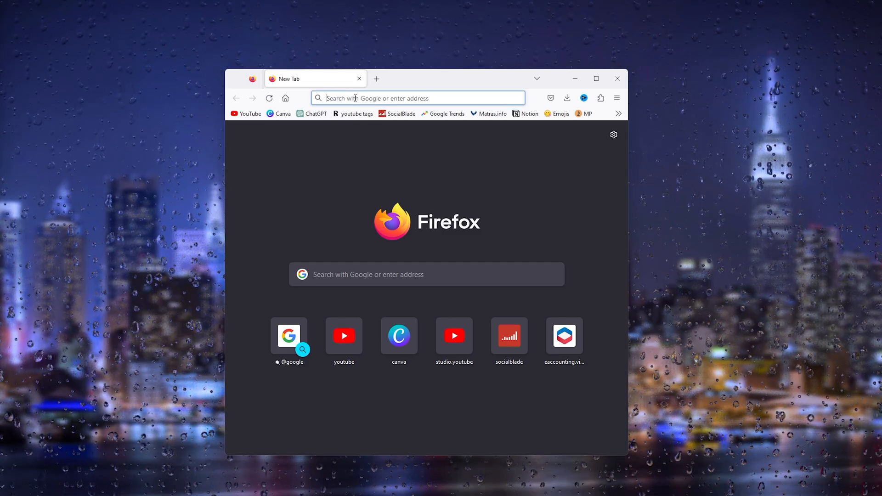
text(roblox server)
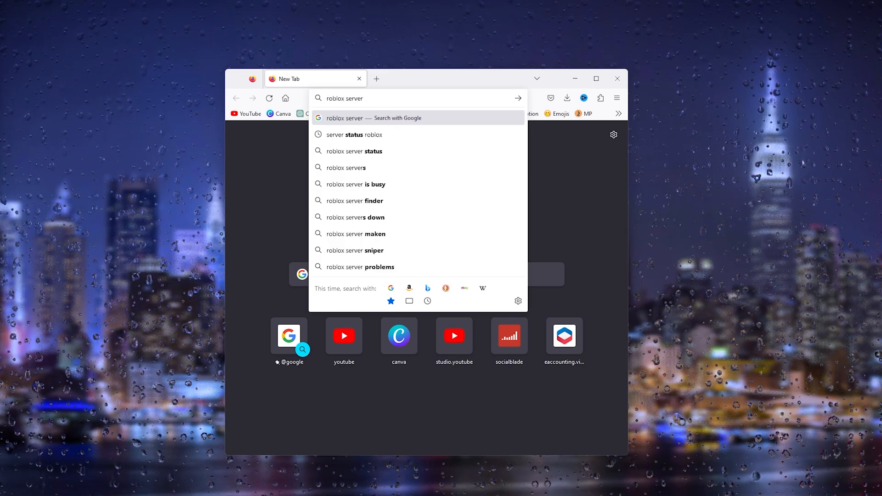
click(356, 134)
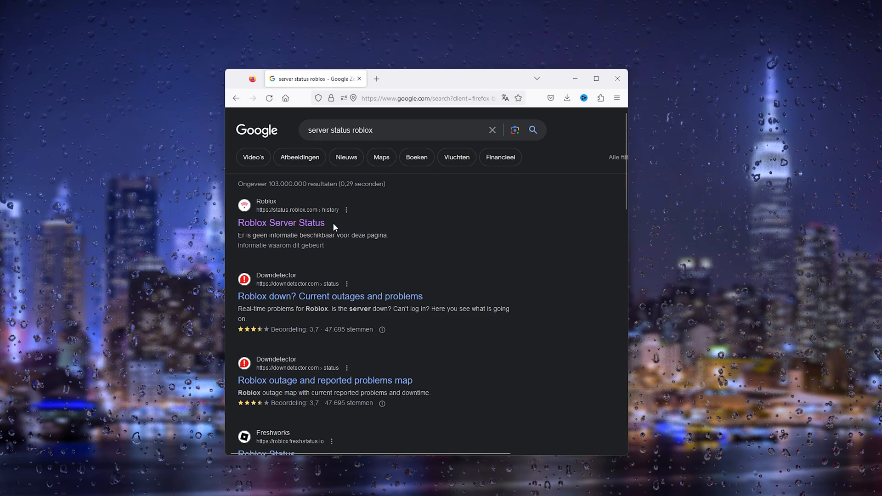
click(281, 222)
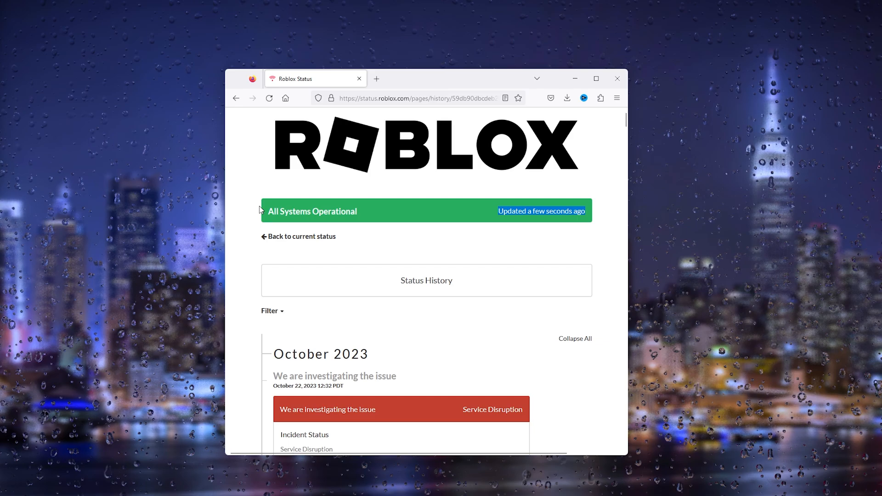
scroll(down, 3)
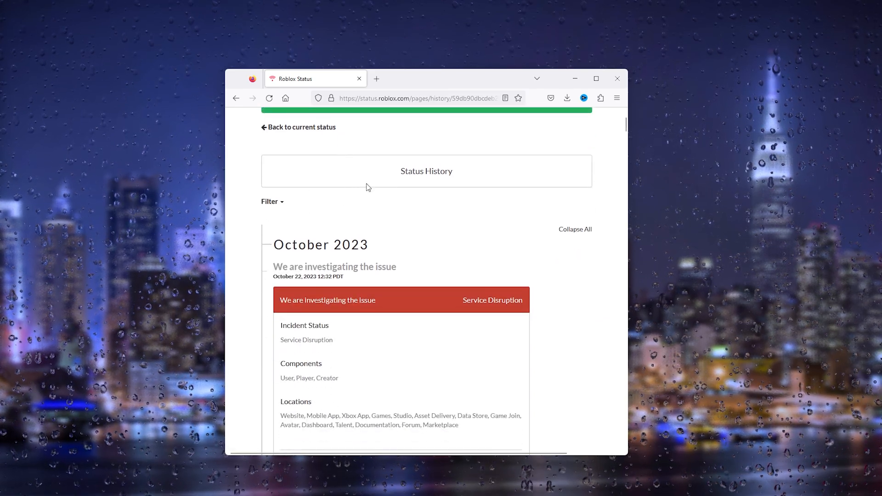
mouse_move(408, 199)
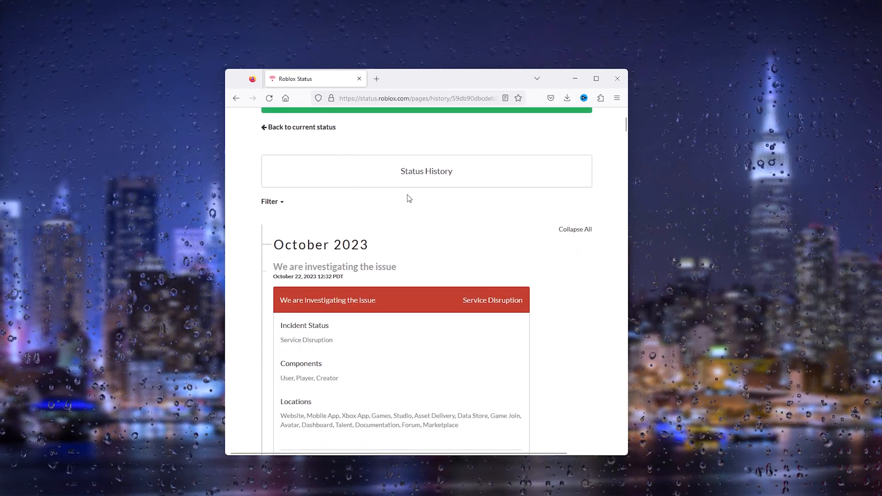
scroll(down, 3)
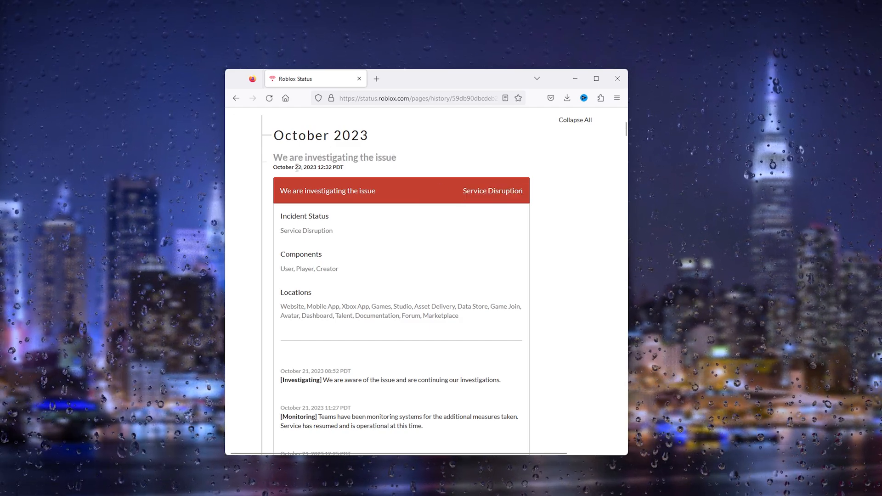
mouse_move(365, 227)
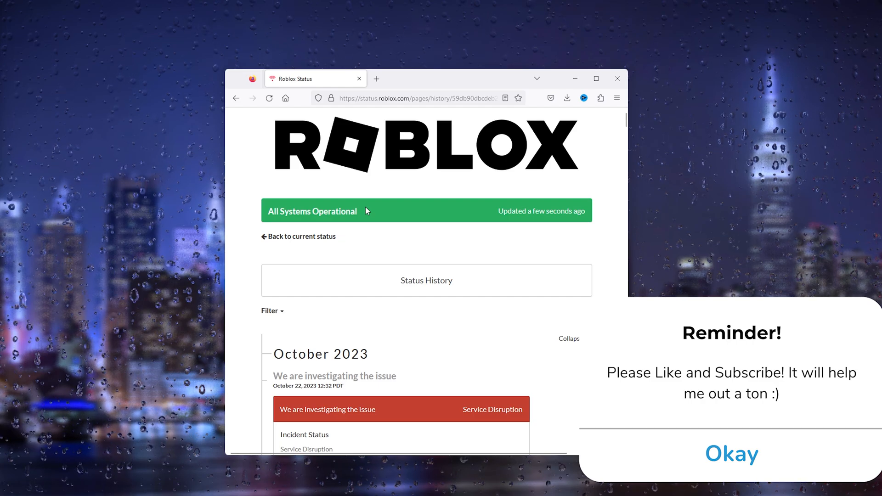
click(730, 453)
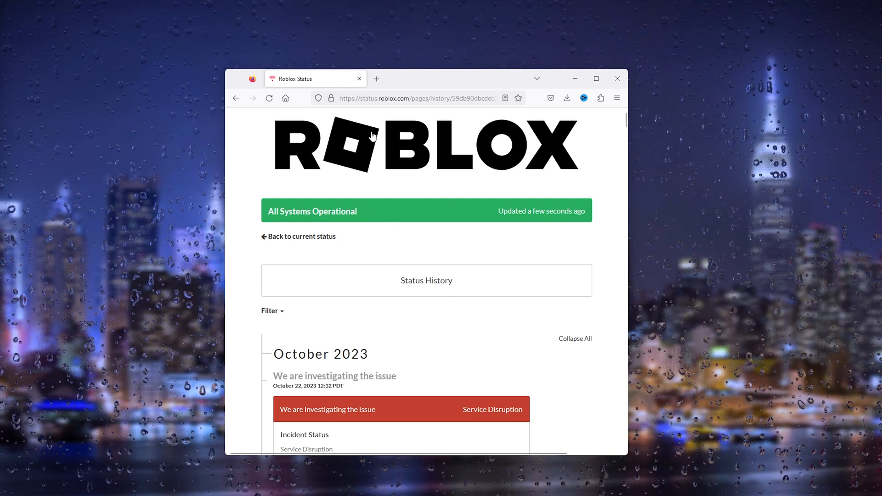